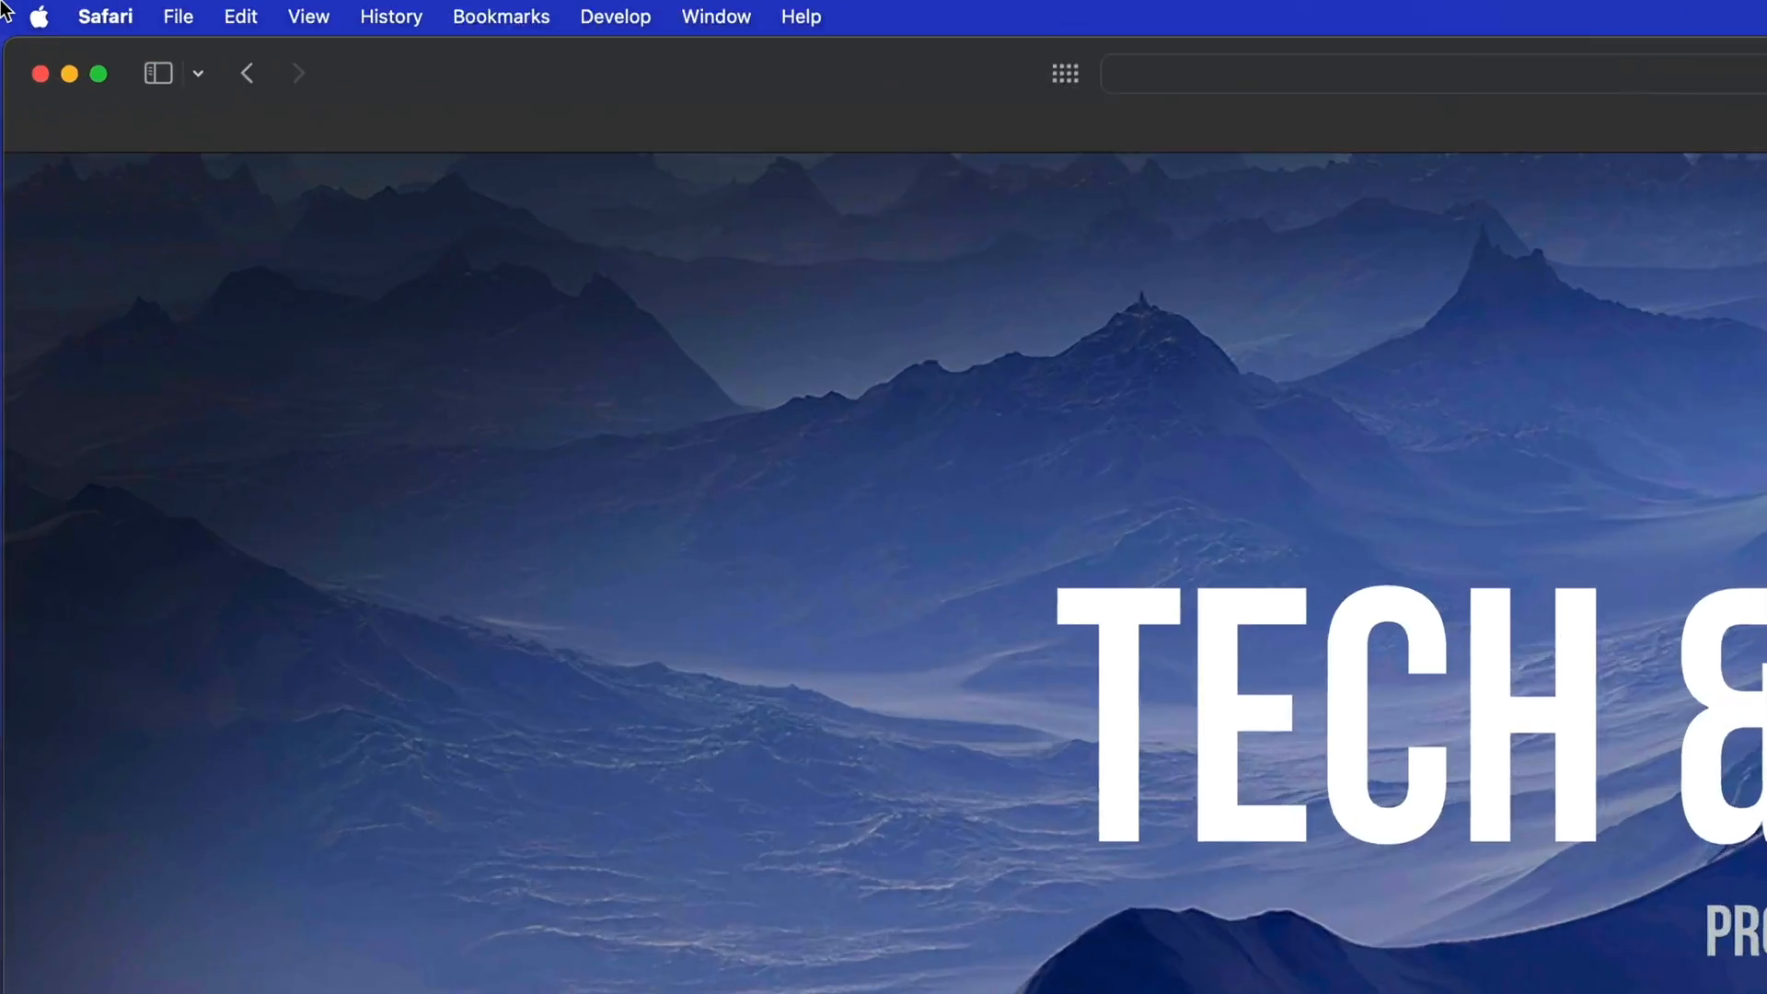
Launch the App Store from the Apple menu, reporting 8 updates.
click(44, 15)
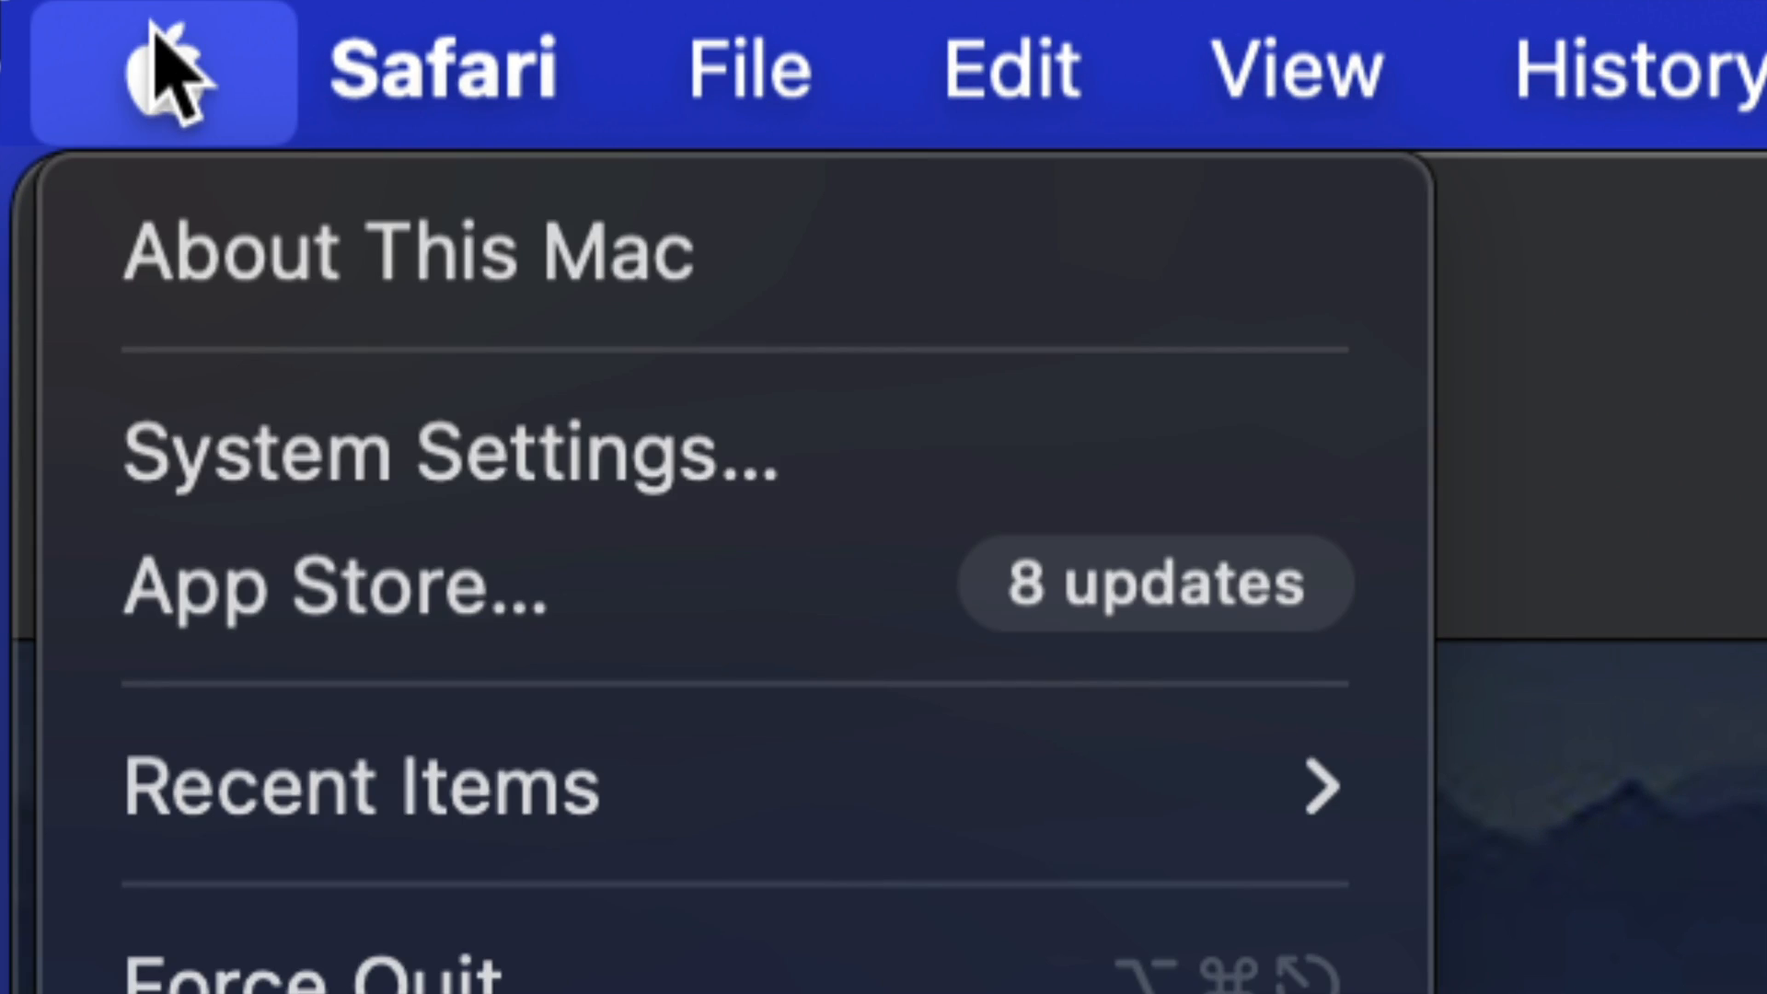
mouse_move(600, 592)
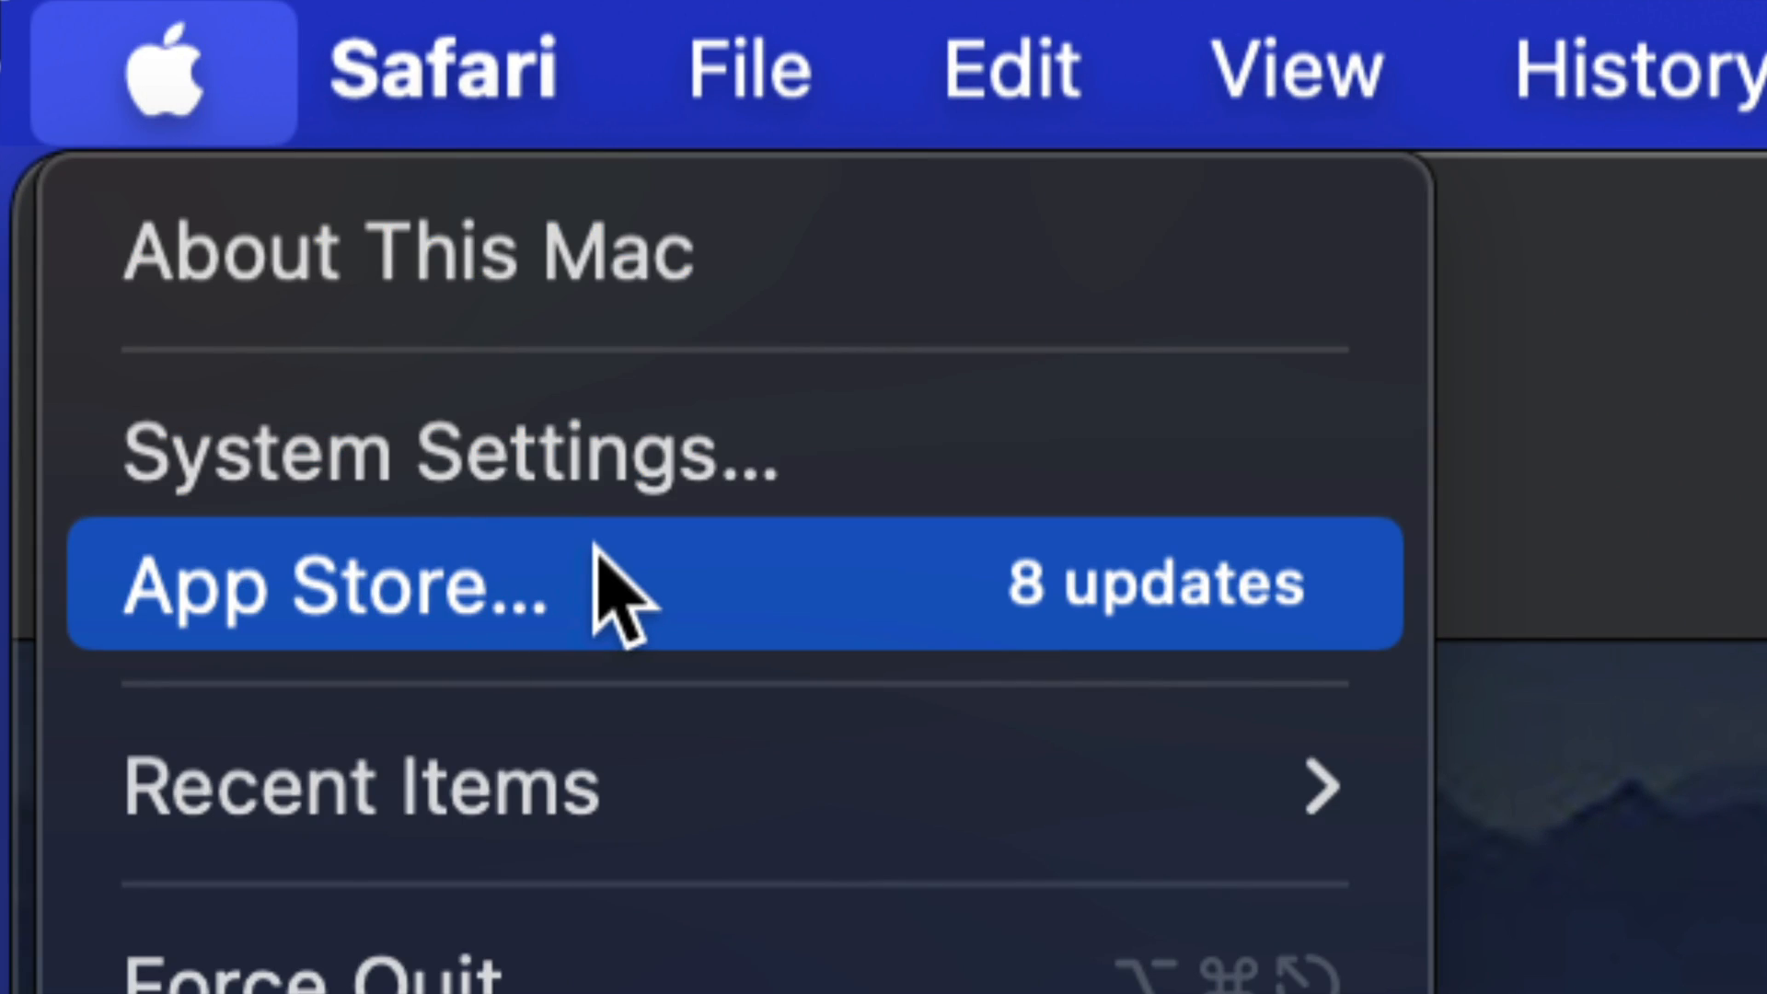
click(332, 596)
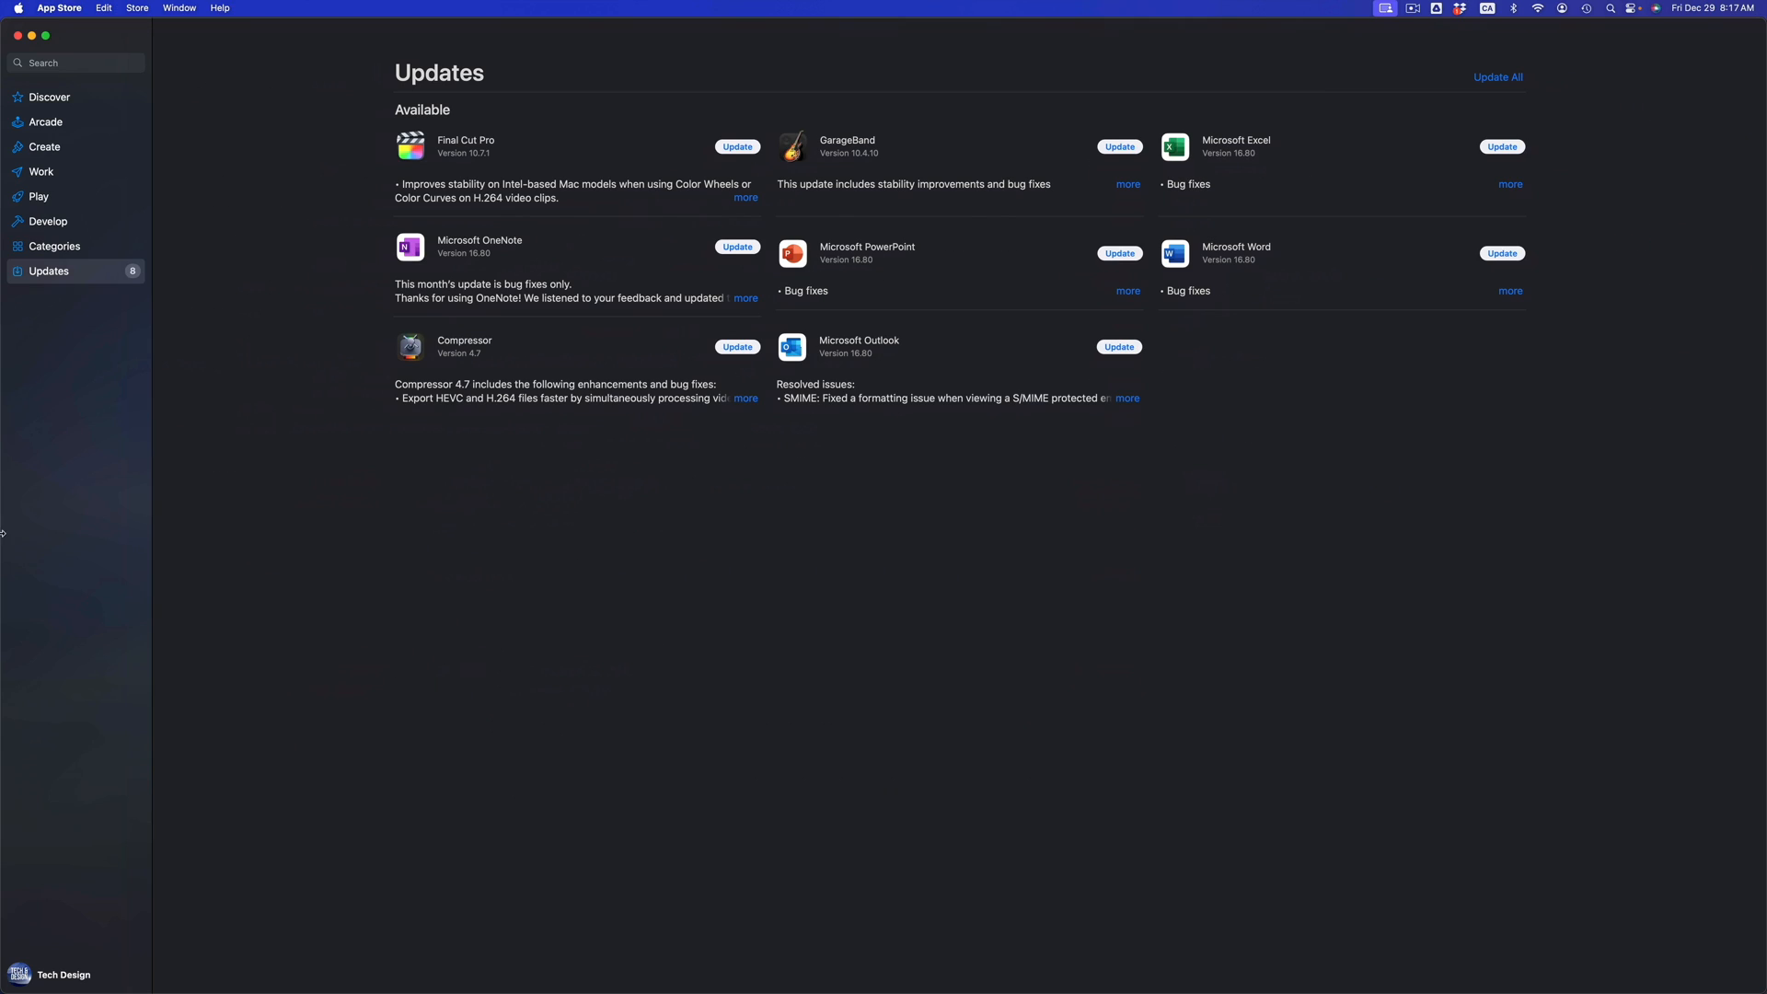
mouse_move(20, 294)
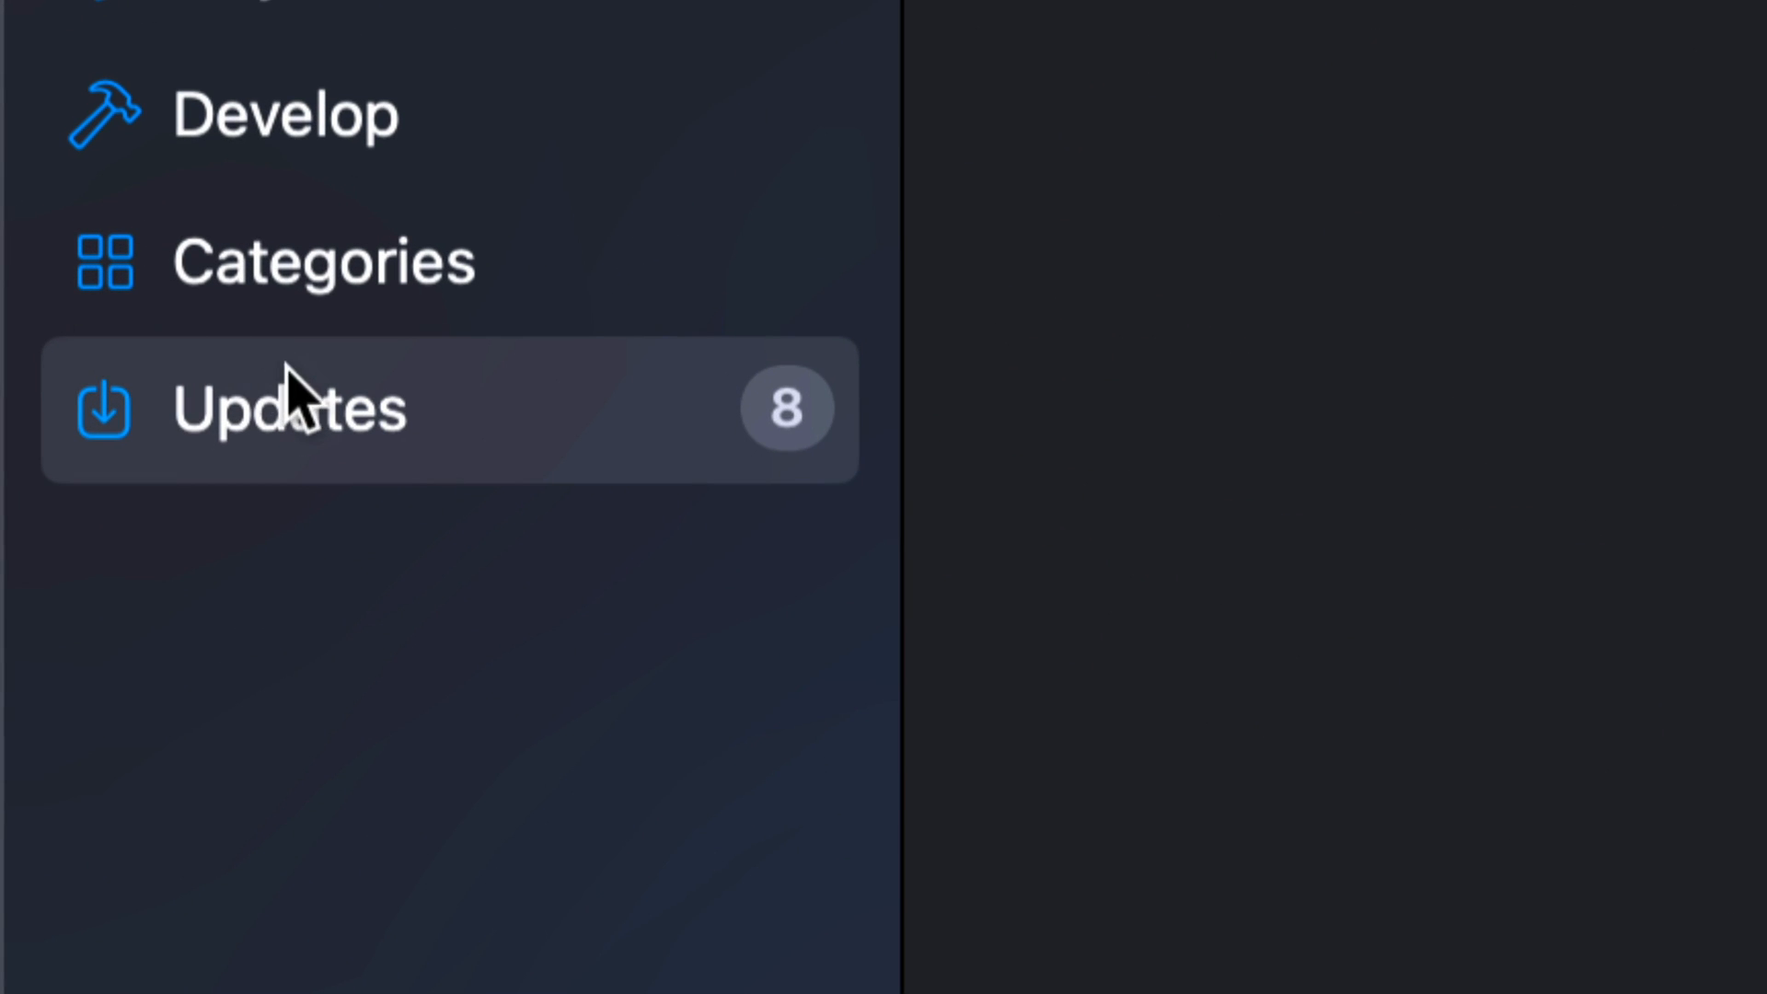
Show the Updates page listing Final Cut Pro, GarageBand, Compressor and Office apps.
click(277, 408)
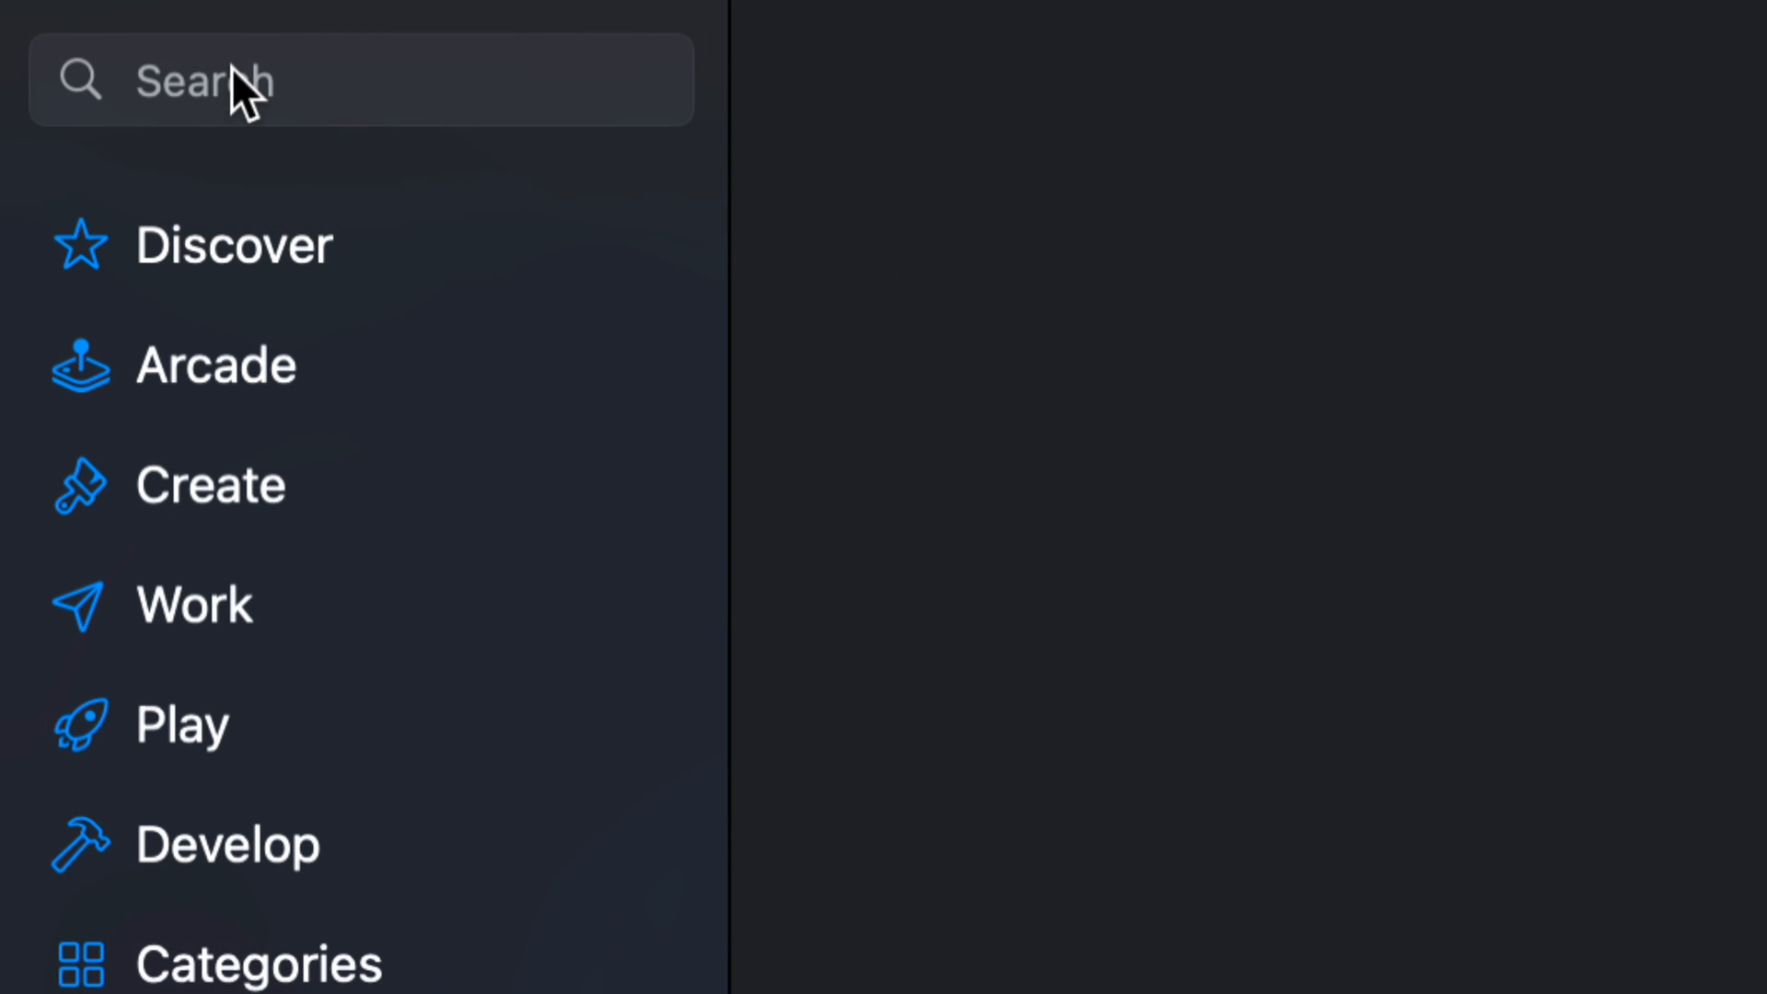
Search 'final c', start the Final Cut Pro update, and return to the Updates list.
text(final c)
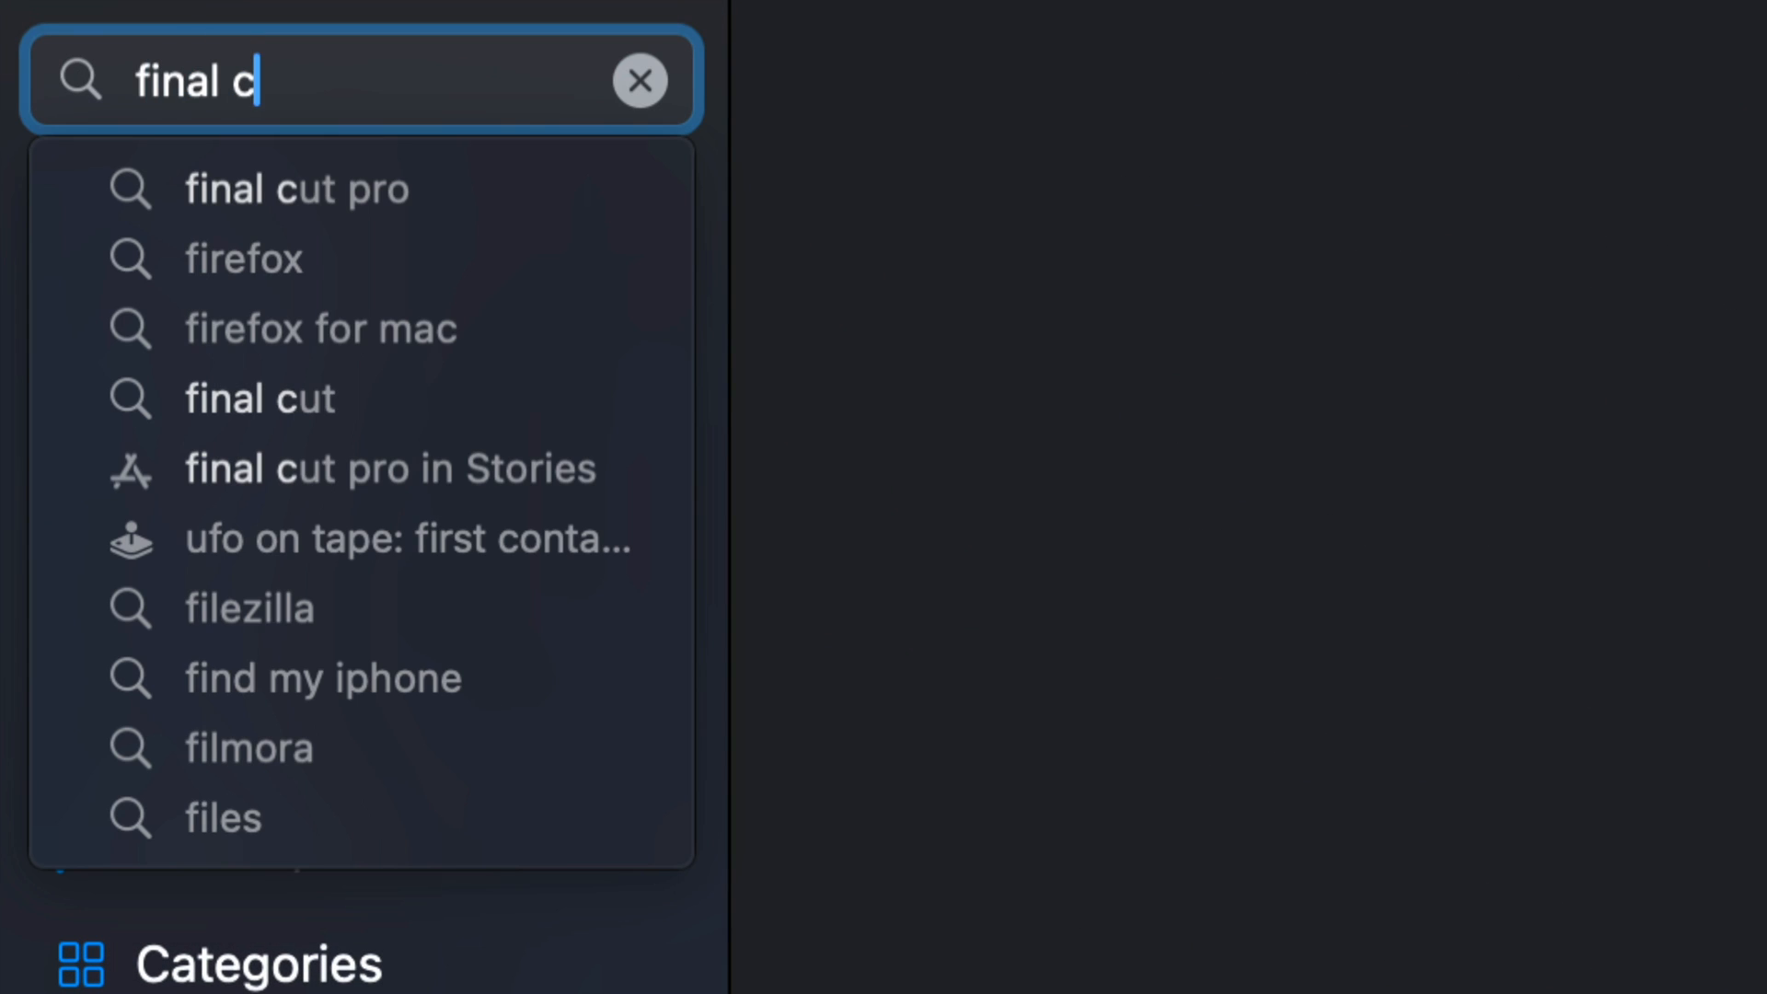
click(296, 188)
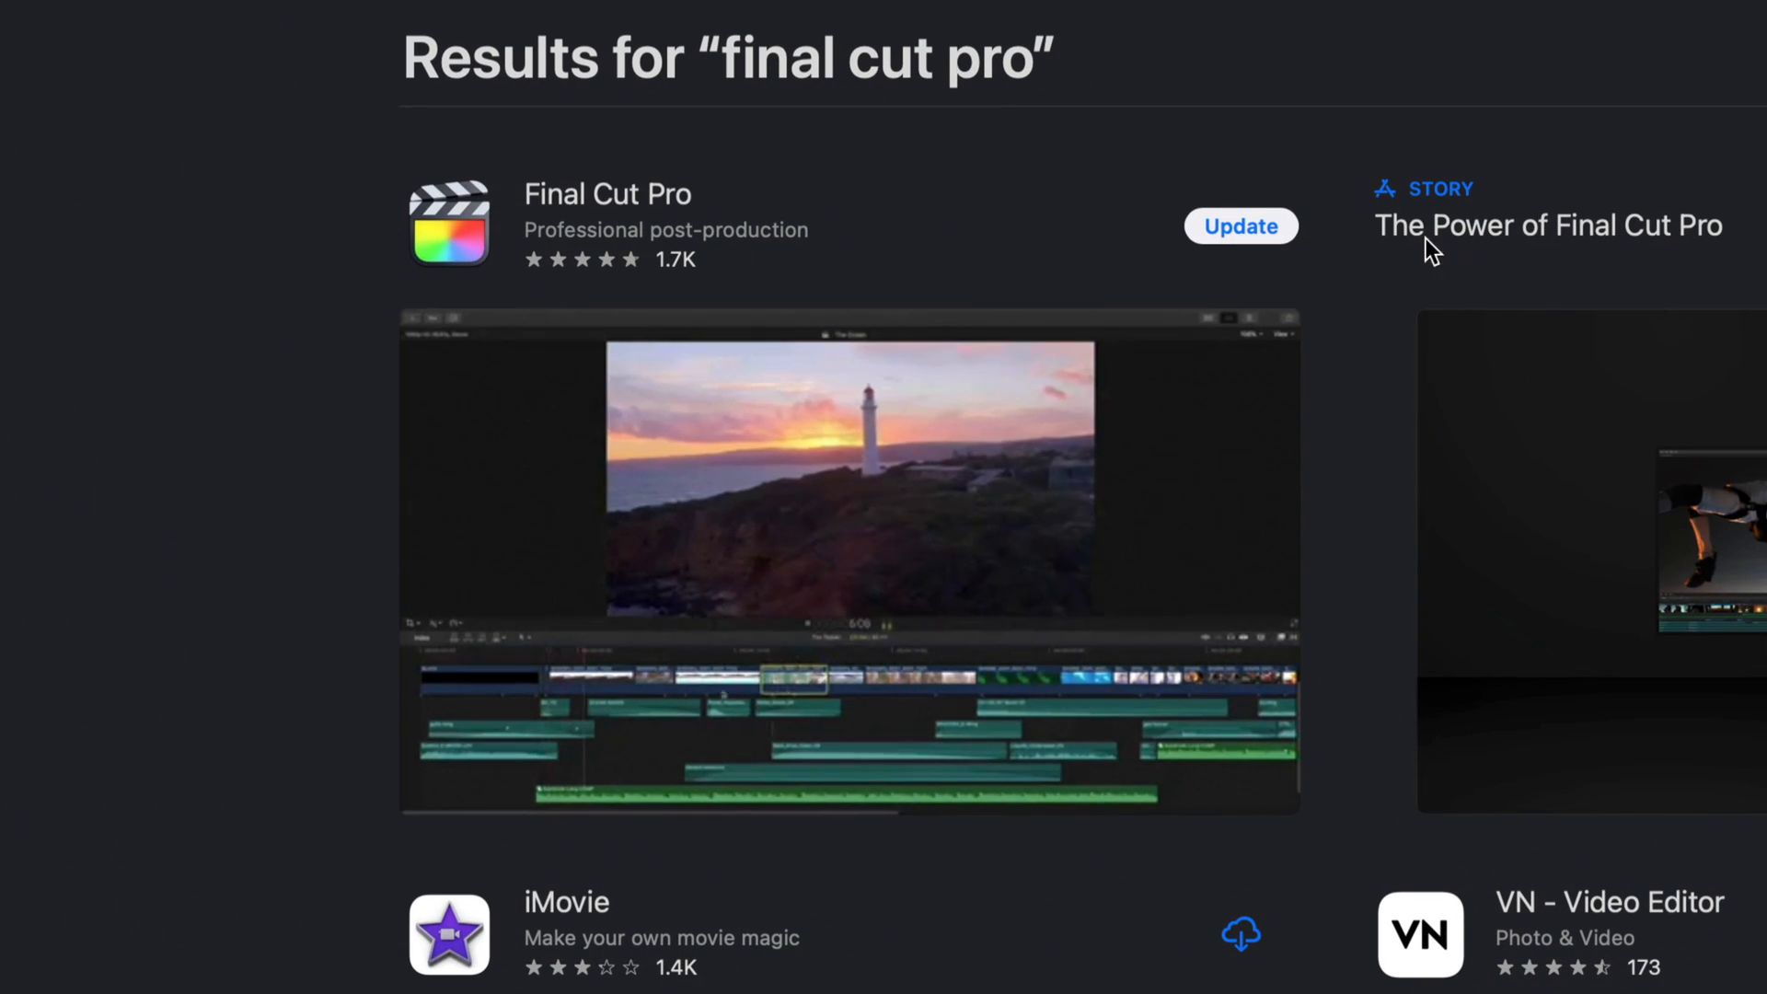
click(1241, 224)
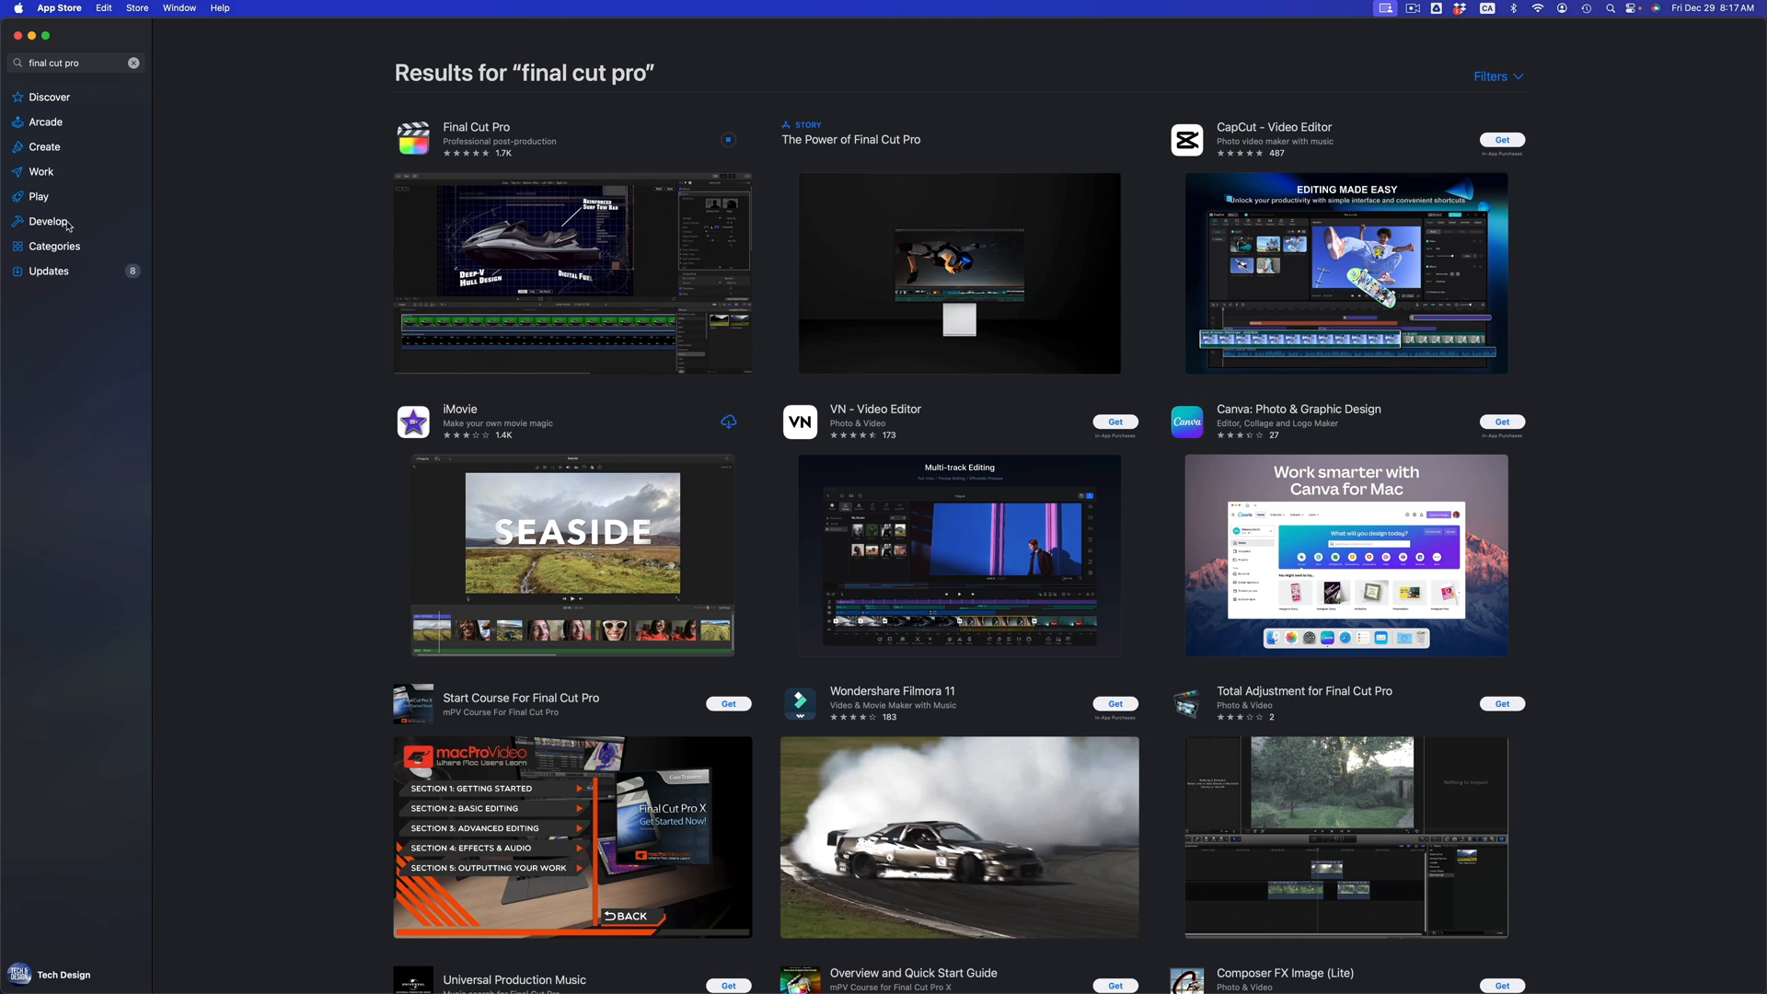
click(48, 271)
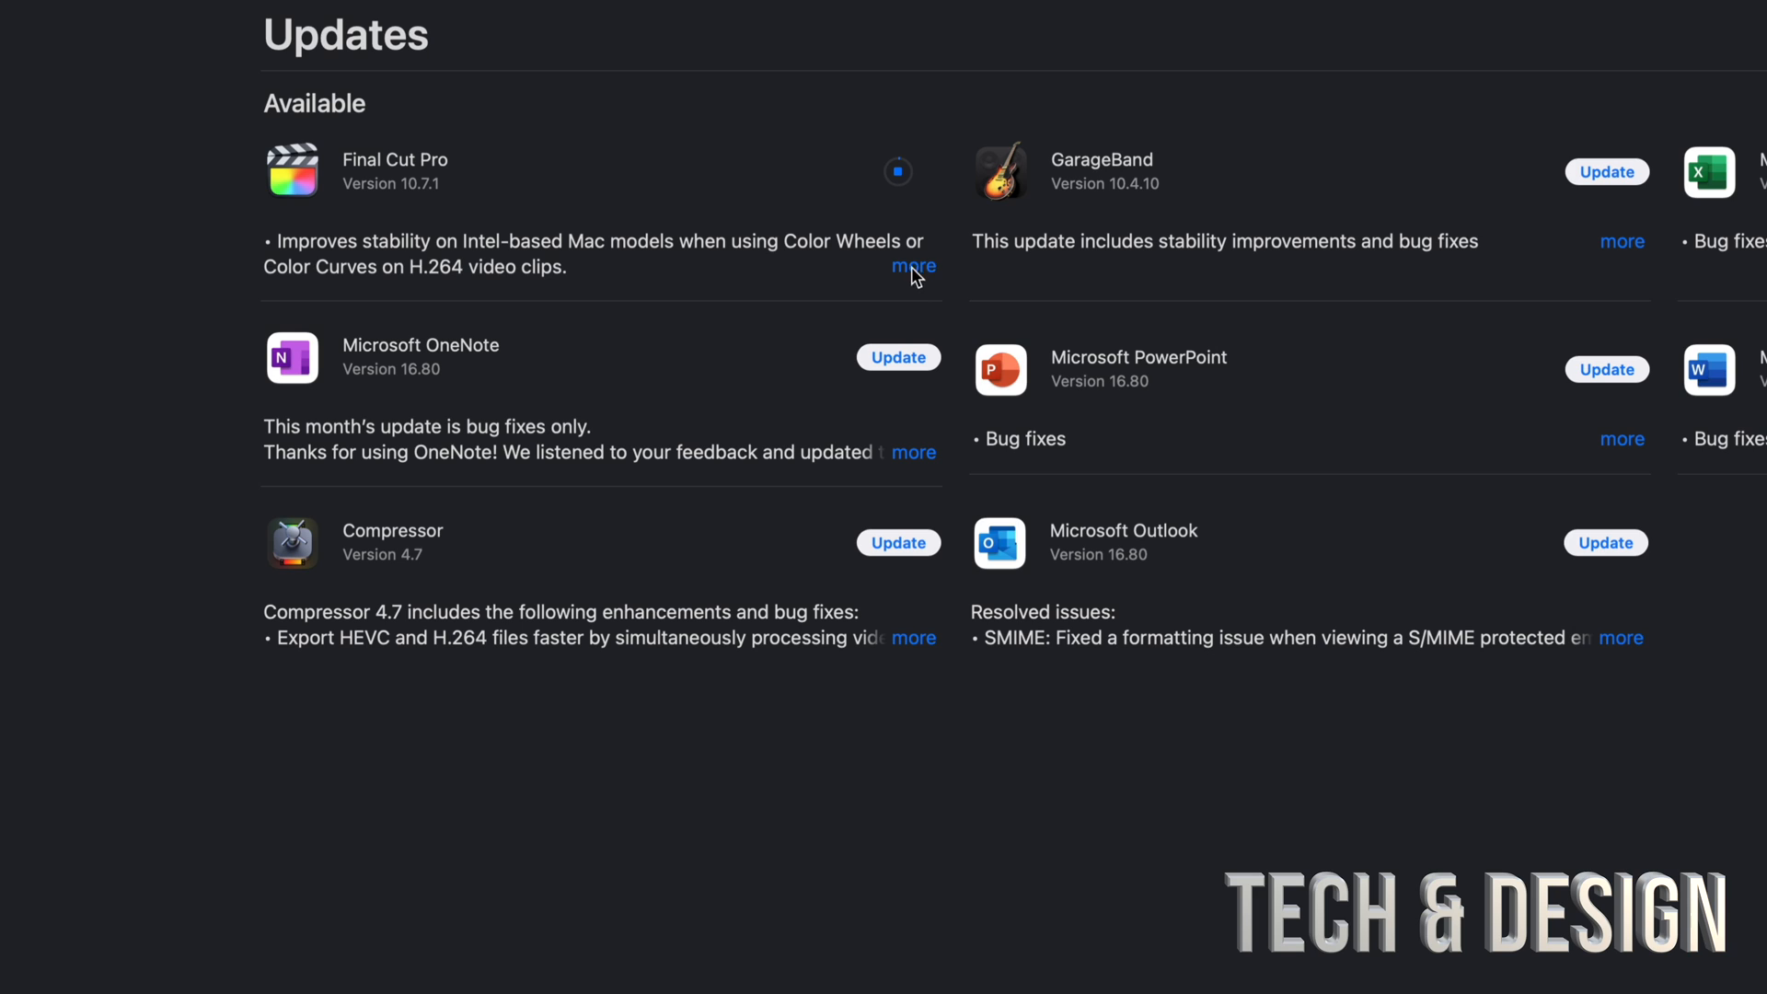
mouse_move(839, 241)
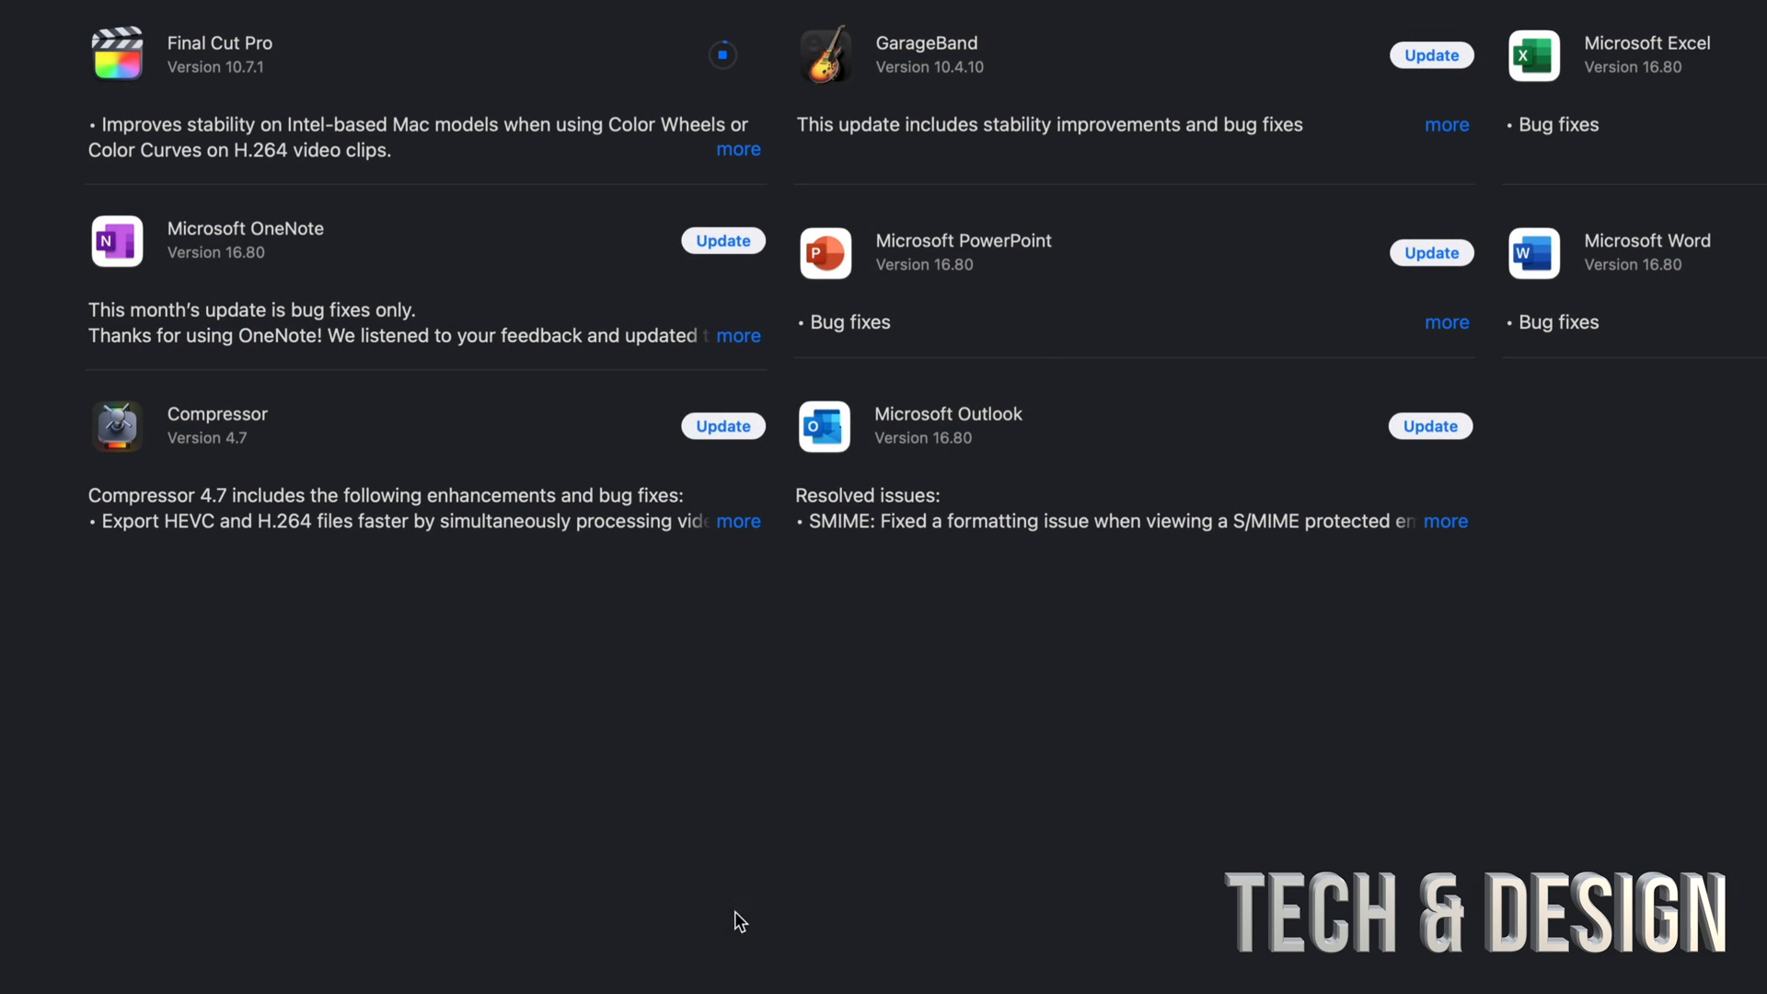
Expand the release notes for GarageBand and Compressor (version 4.7, 352 MB).
click(1446, 182)
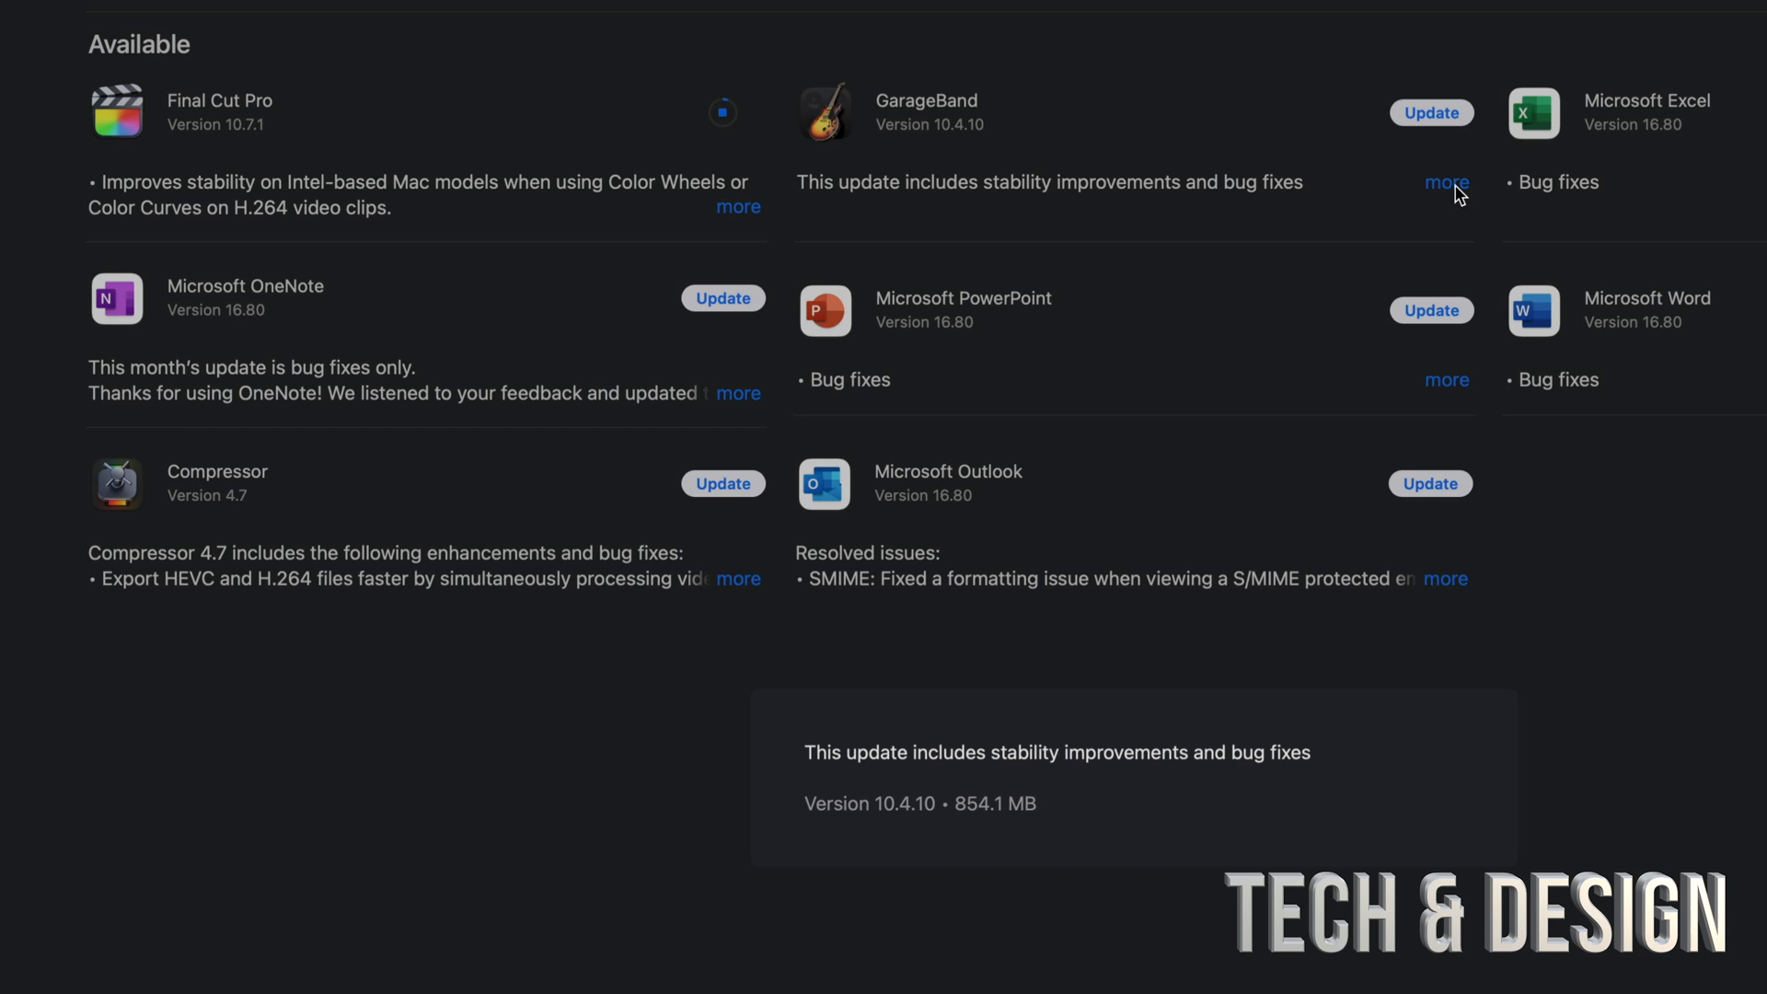
mouse_move(436, 817)
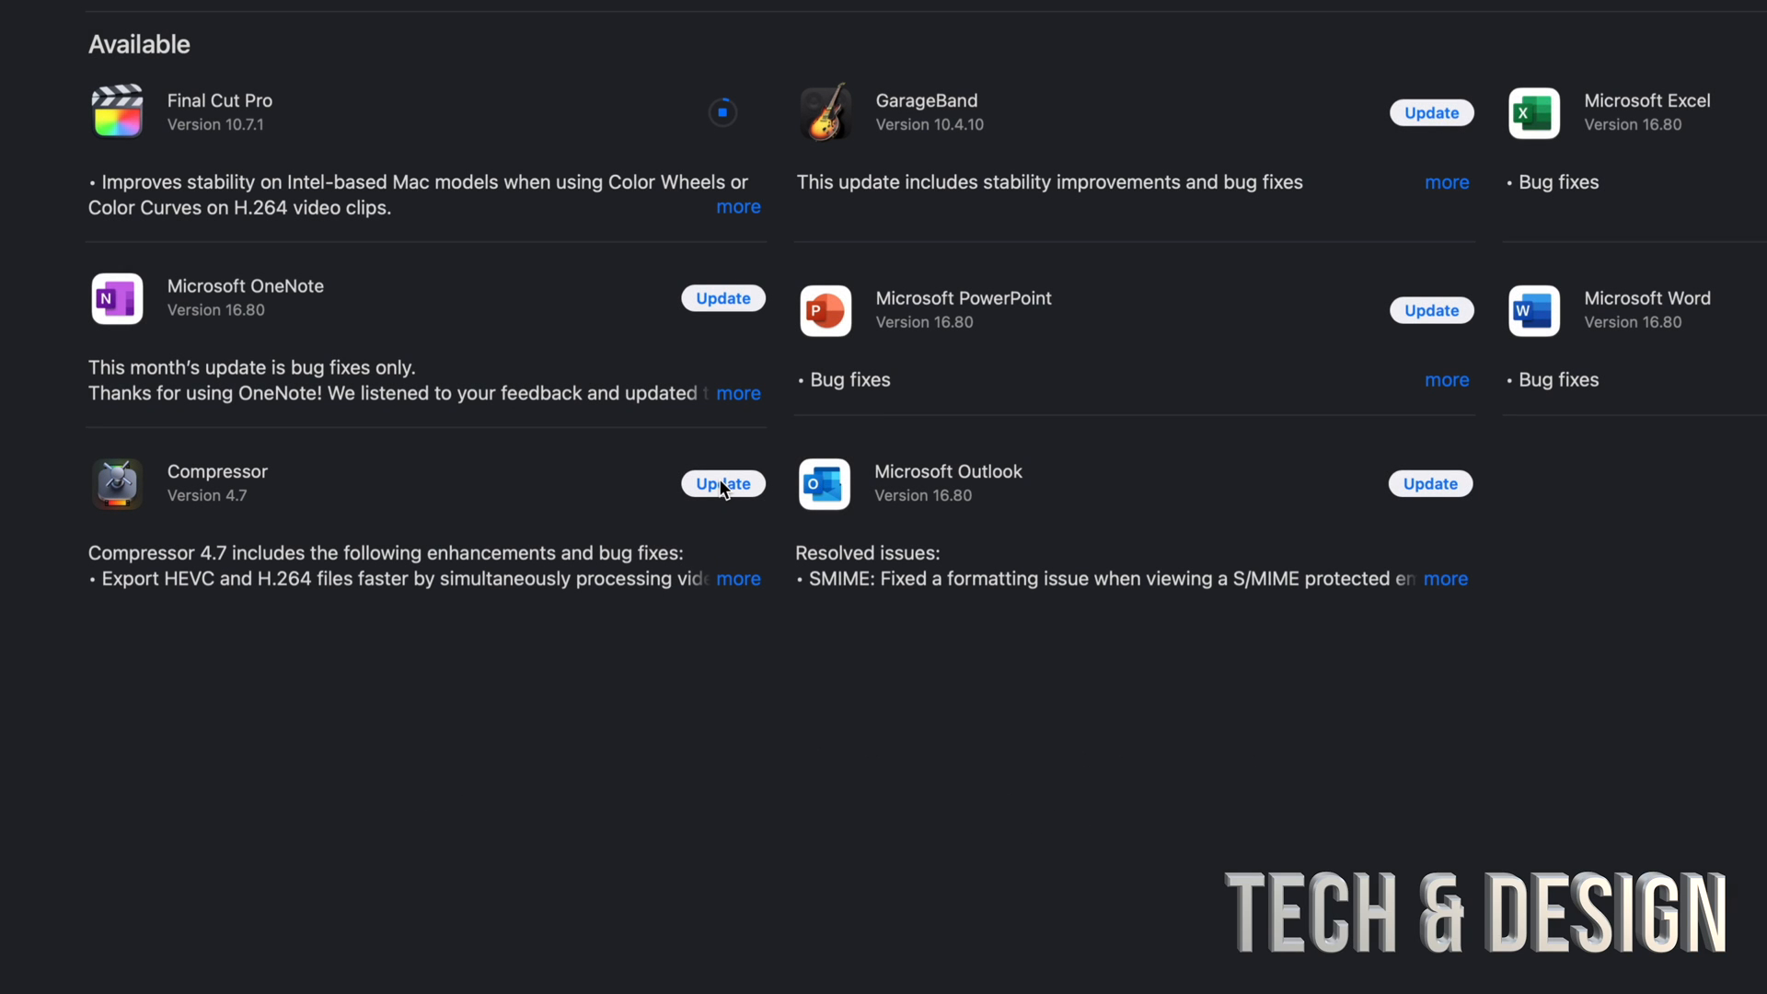
click(738, 578)
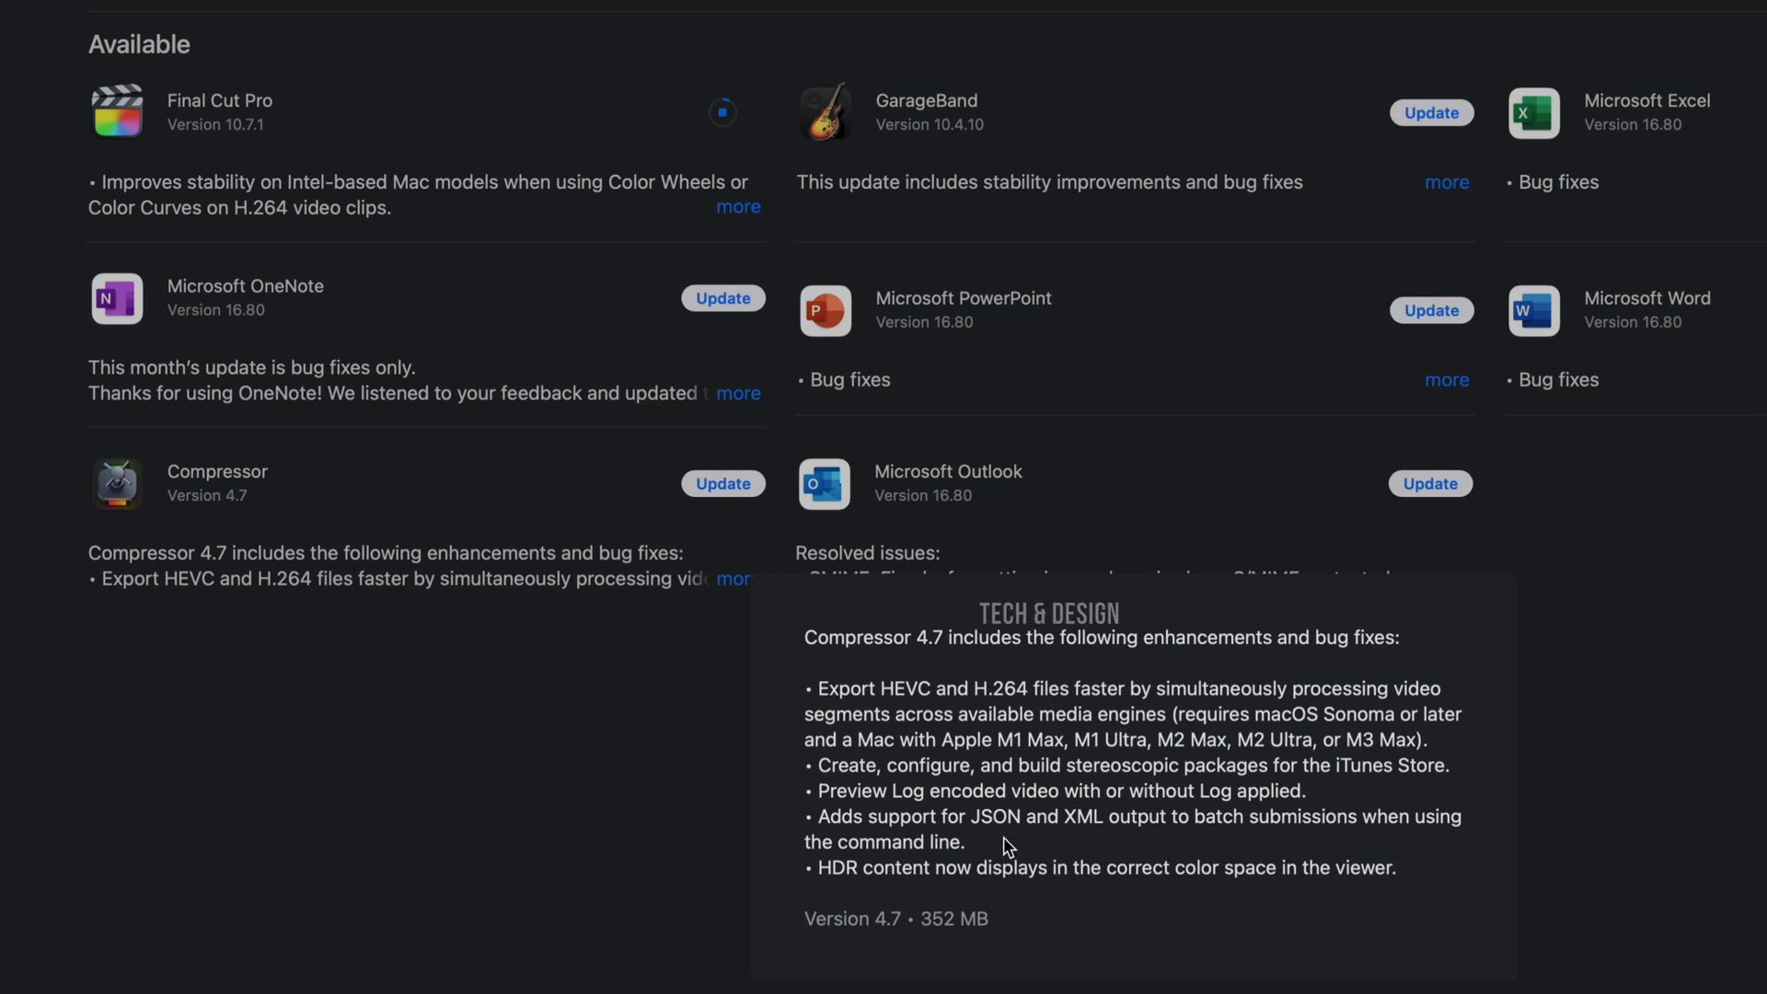
mouse_move(1624, 556)
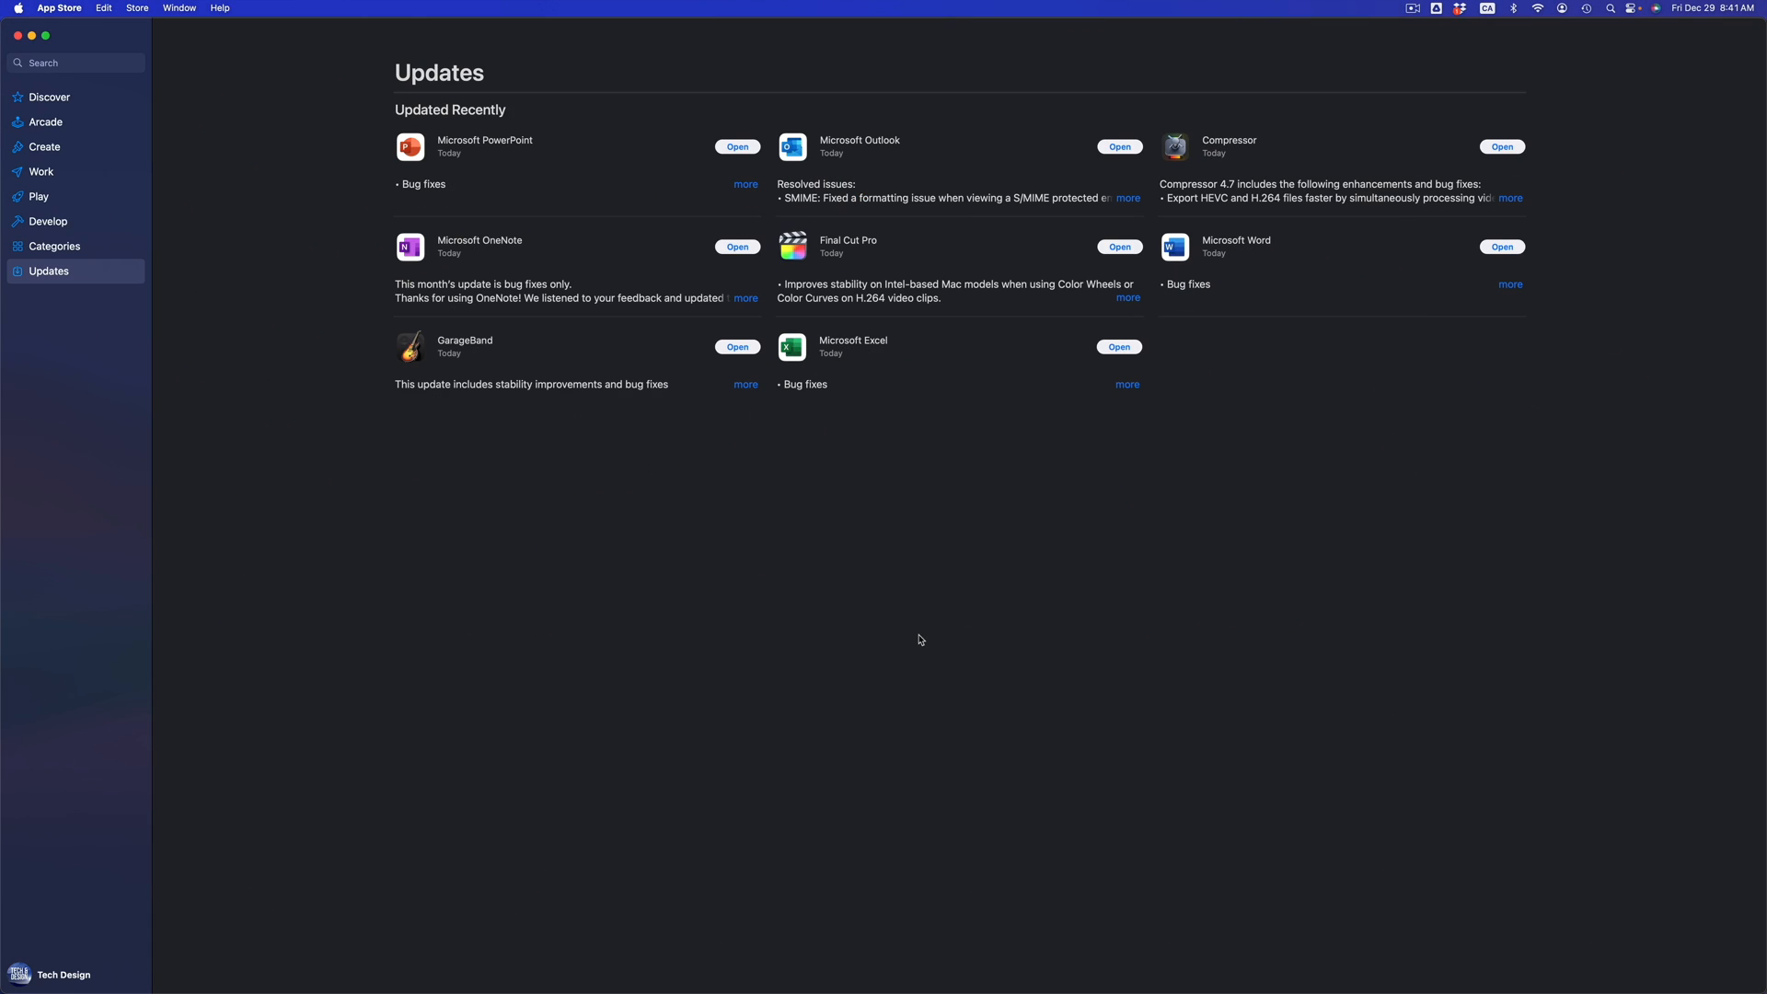
mouse_move(933, 322)
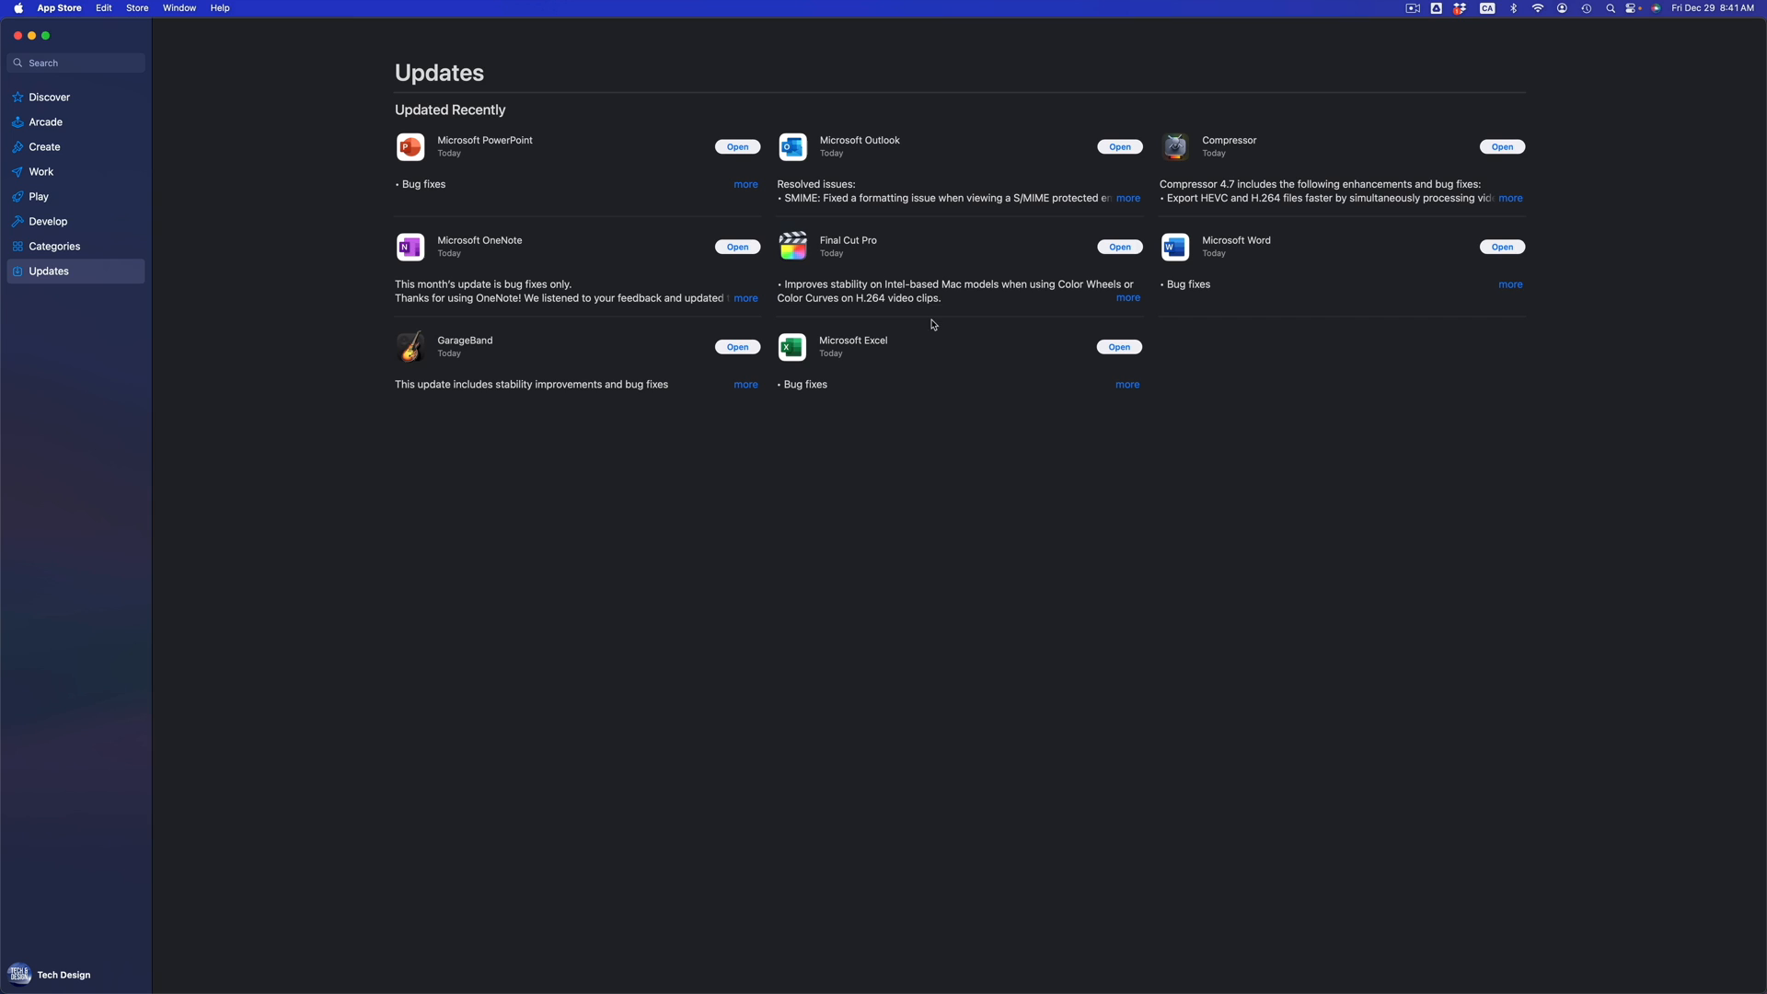